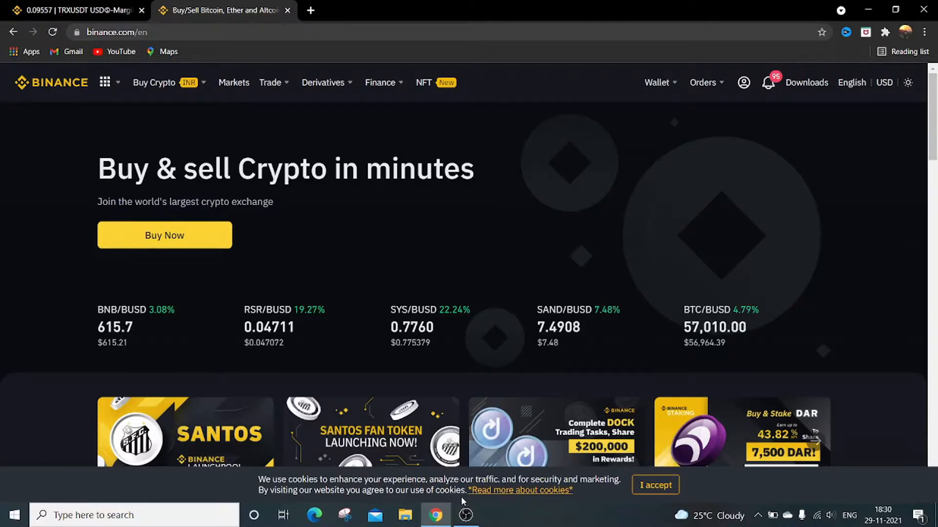
Open the Wallet dropdown listing Overview, Fiat and Spot, Futures and more
click(657, 83)
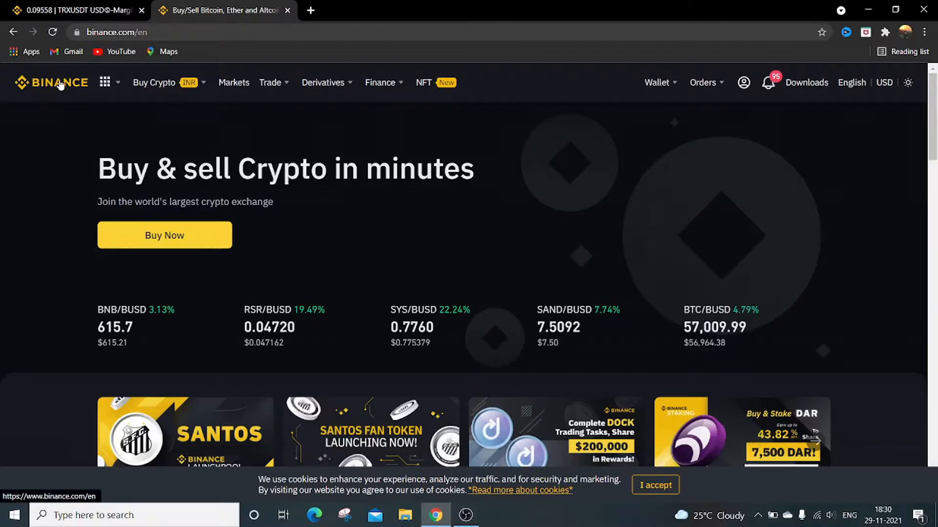
click(656, 82)
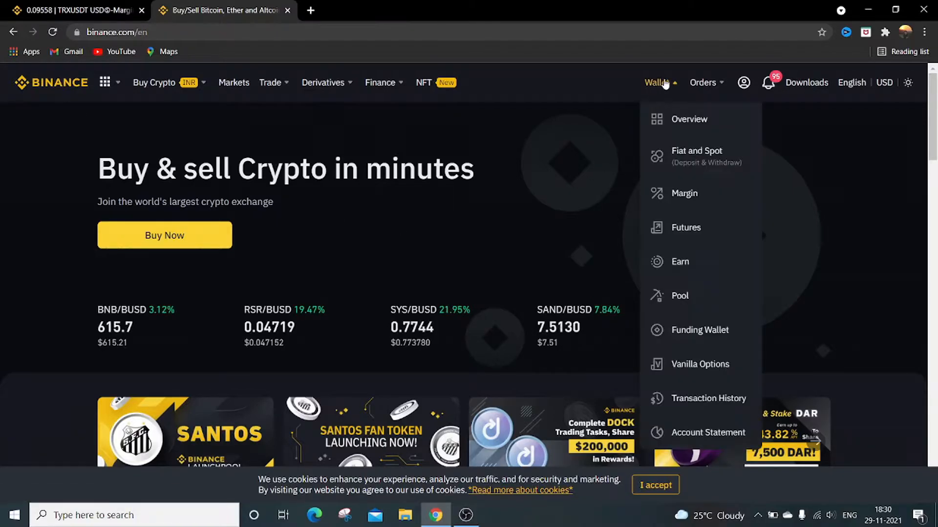
mouse_move(690, 119)
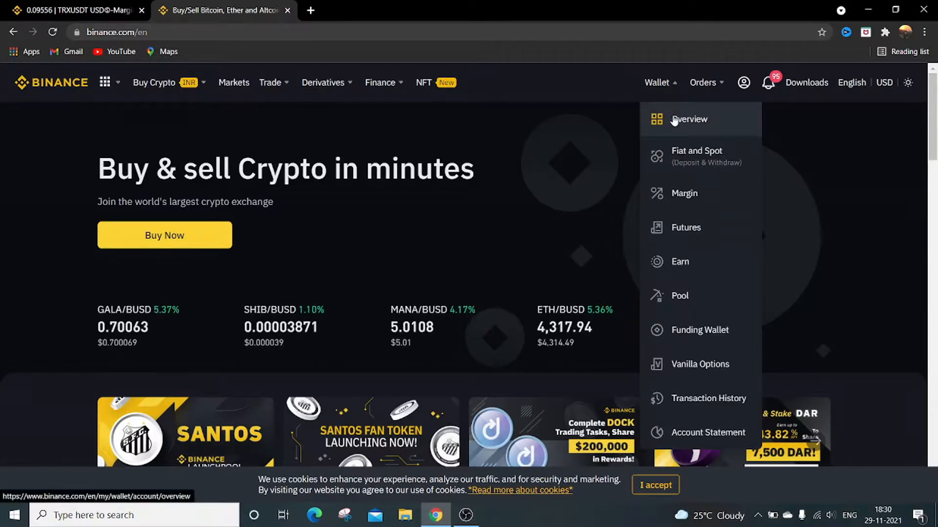
Go to the Wallet Overview page showing the 0.00029059 BTC balance
click(689, 119)
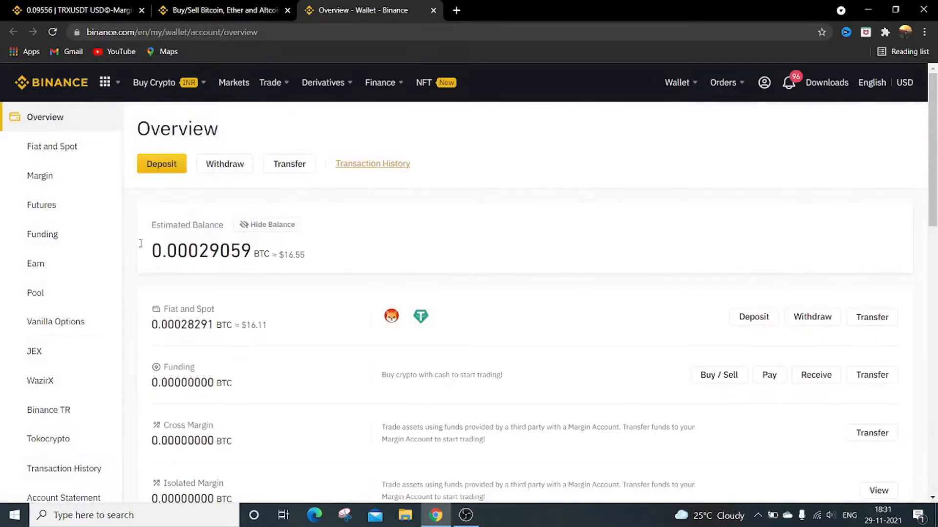
mouse_move(277, 294)
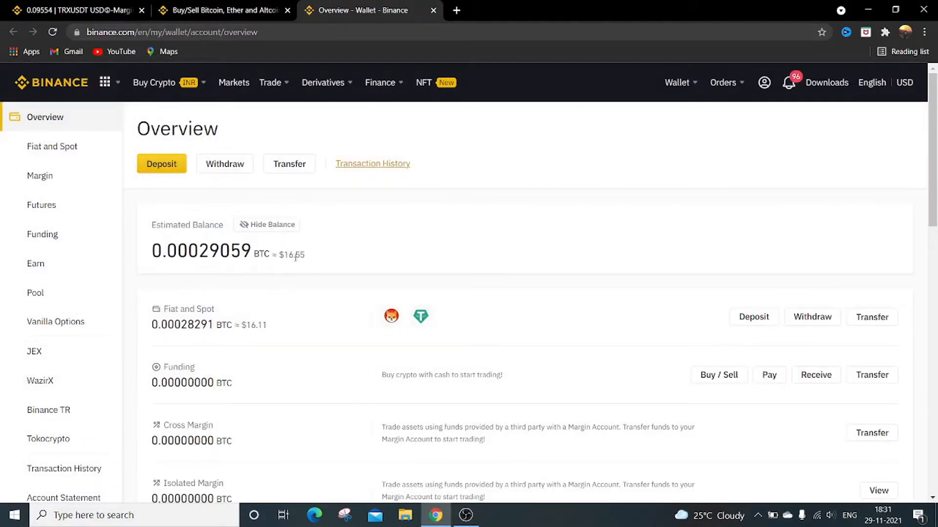
mouse_move(315, 264)
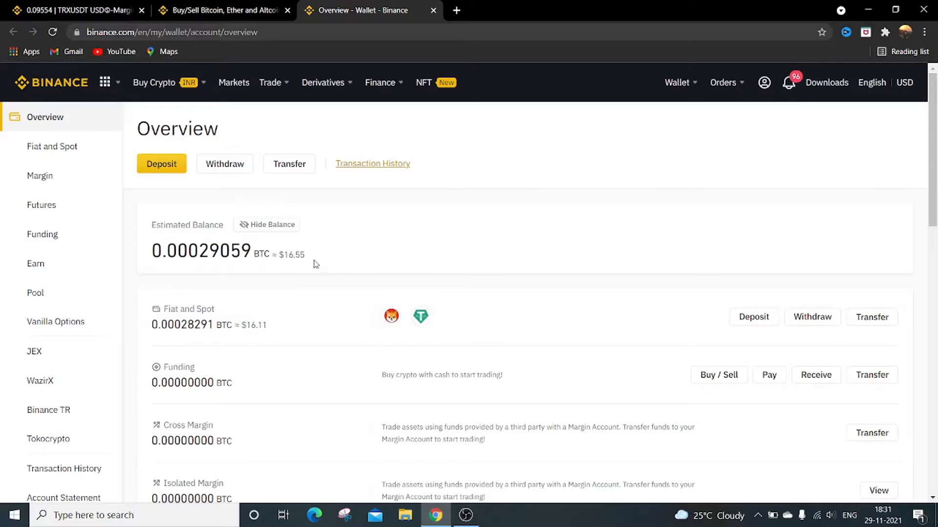
mouse_move(440, 344)
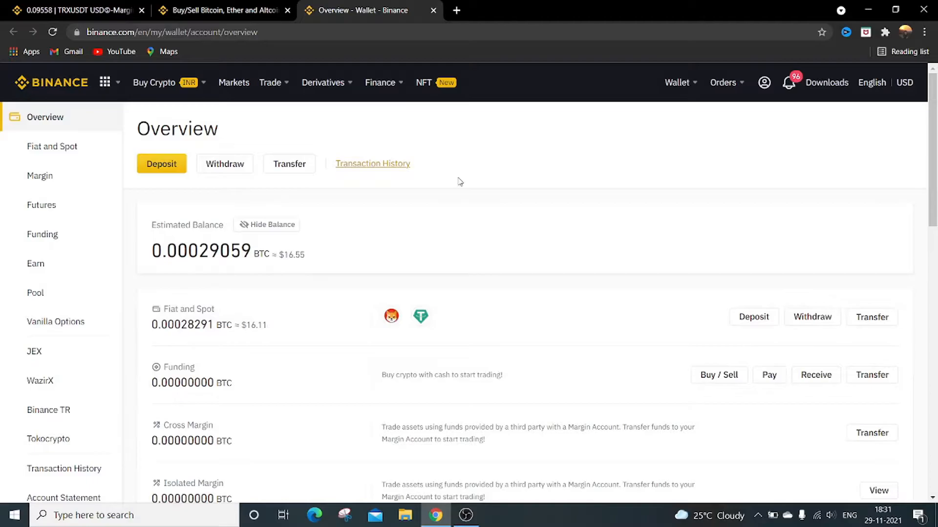
mouse_move(426, 202)
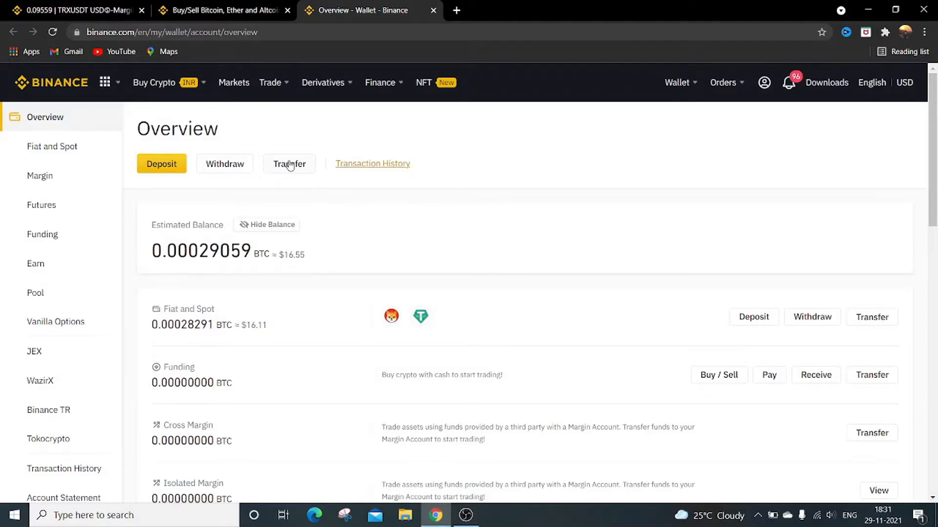
Start a Fiat and Spot to USDⓈ-M Futures transfer and search the coin list for 'us'
click(289, 164)
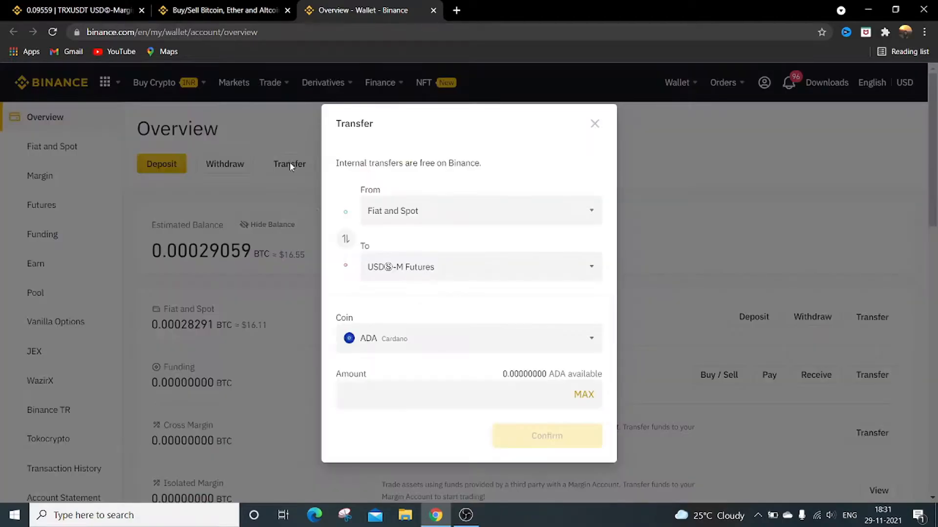
mouse_move(591, 273)
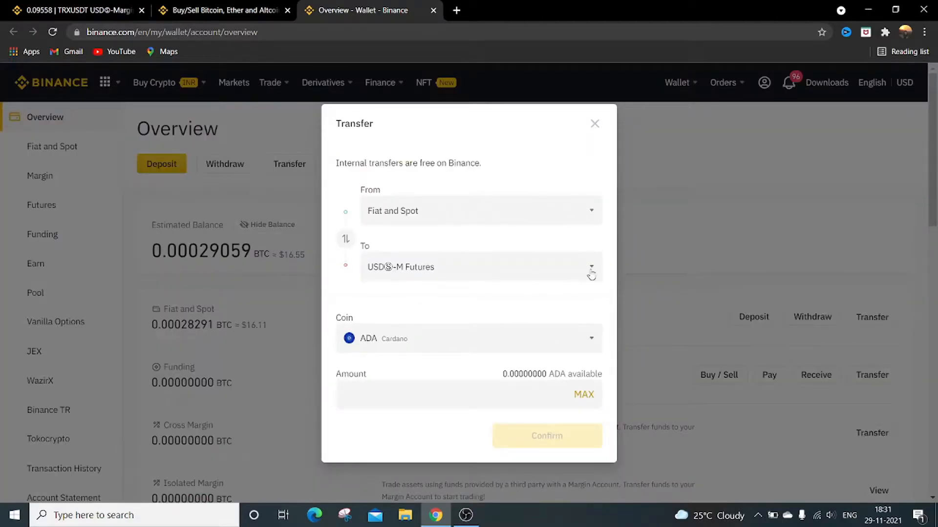
mouse_move(384, 203)
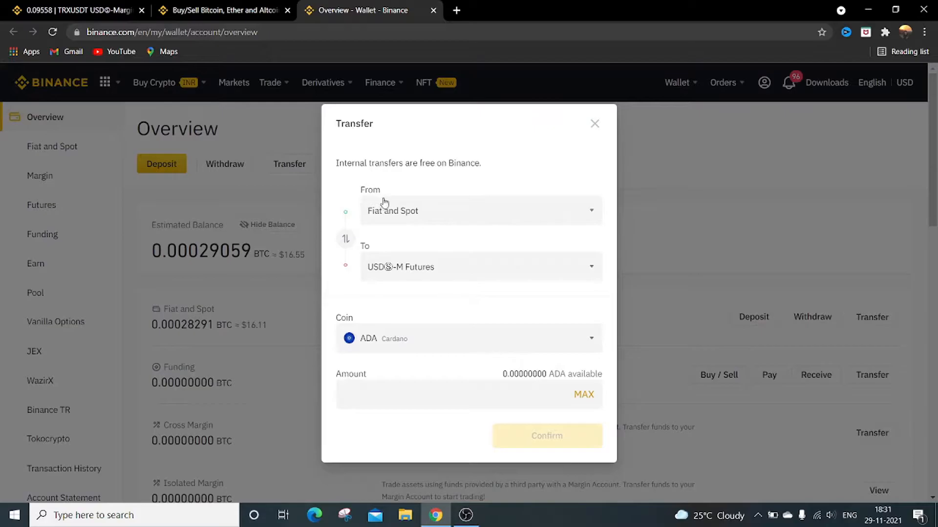
mouse_move(407, 288)
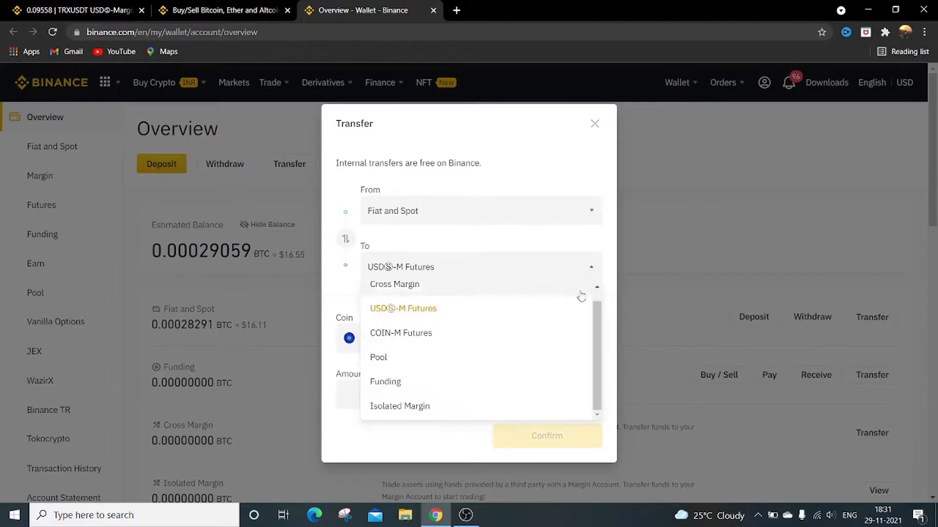
click(403, 309)
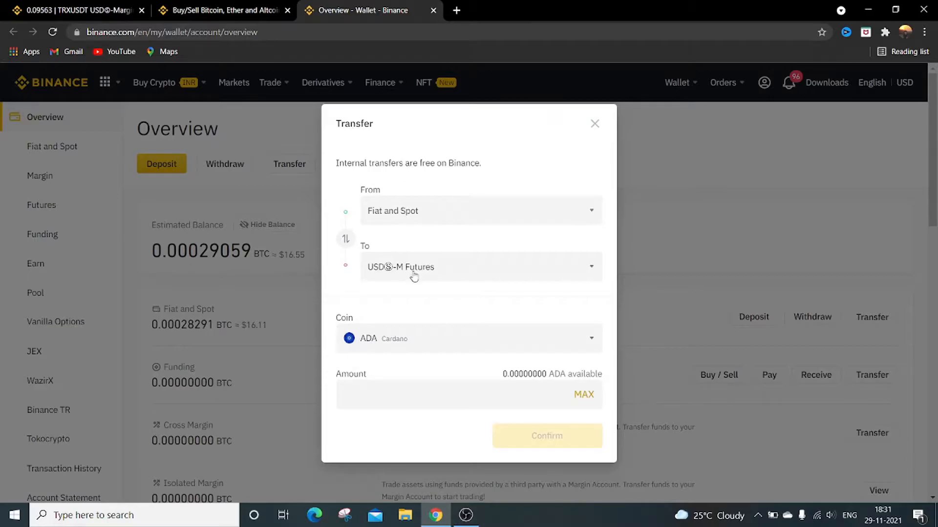
mouse_move(593, 341)
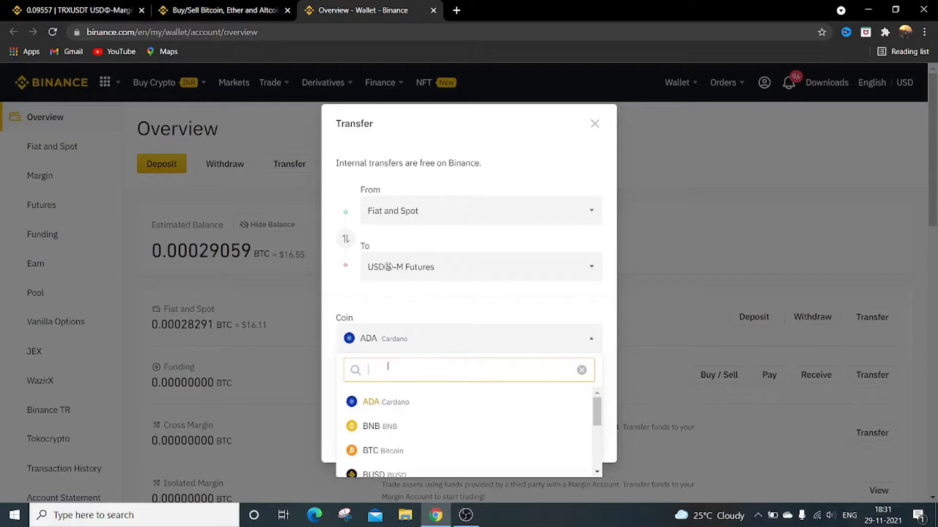
text(usd)
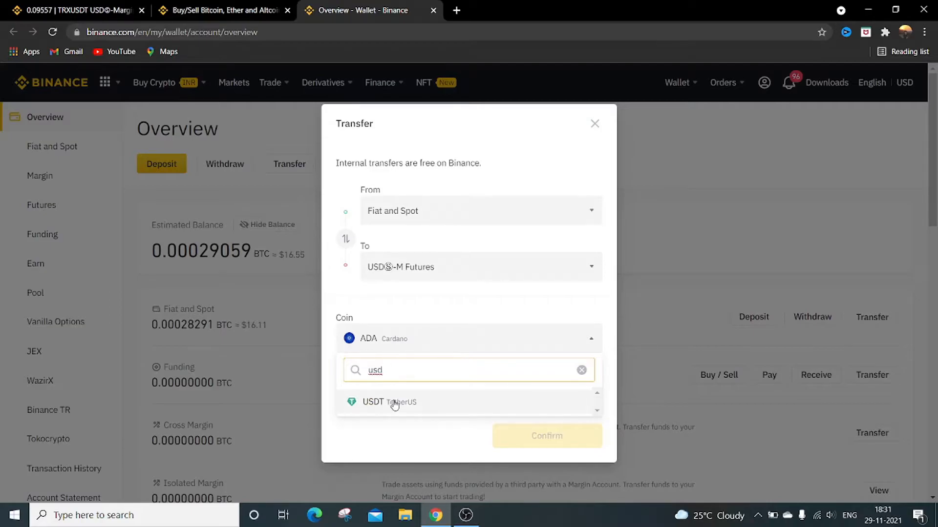
Choose USDT and fill in the full 6.76 USDT available amount
click(373, 402)
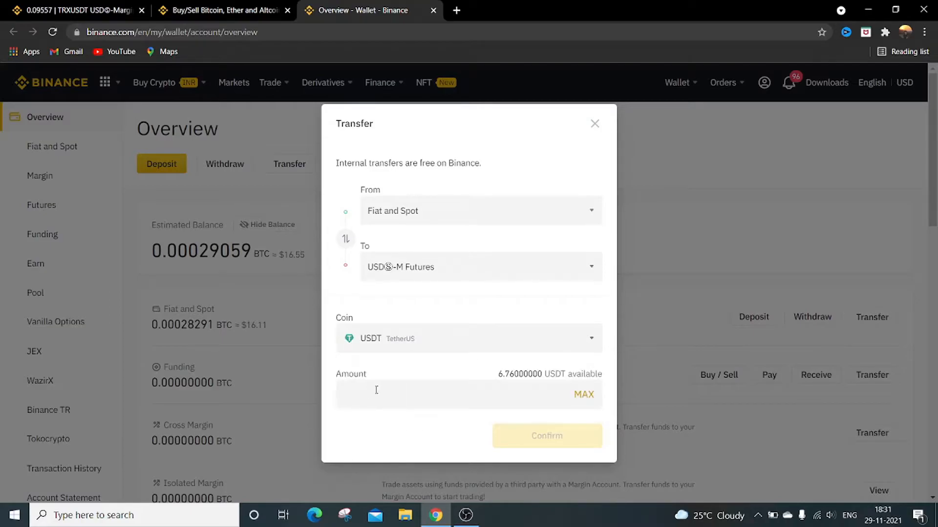
mouse_move(493, 382)
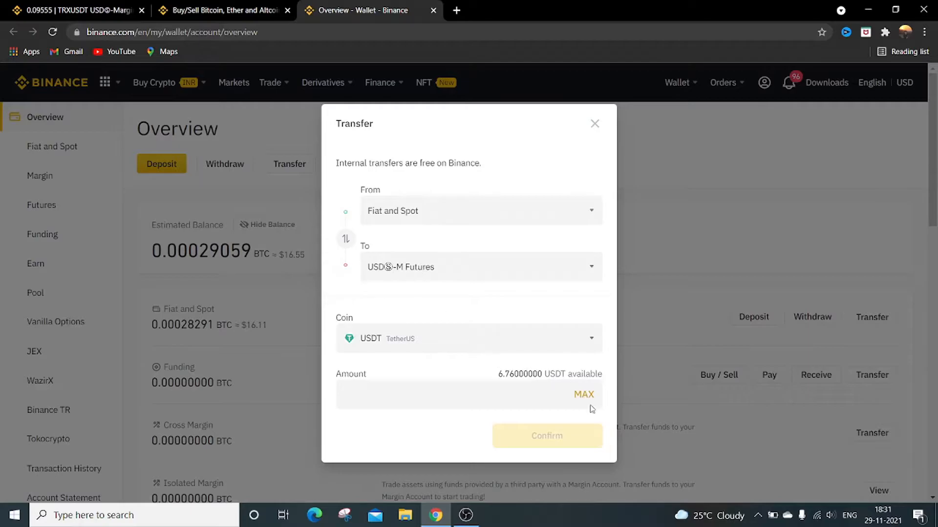
click(583, 394)
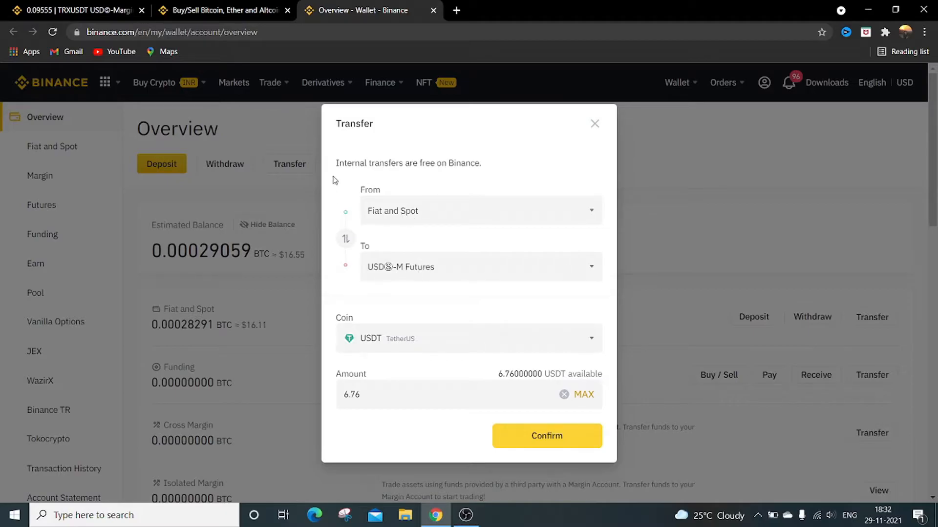
mouse_move(474, 155)
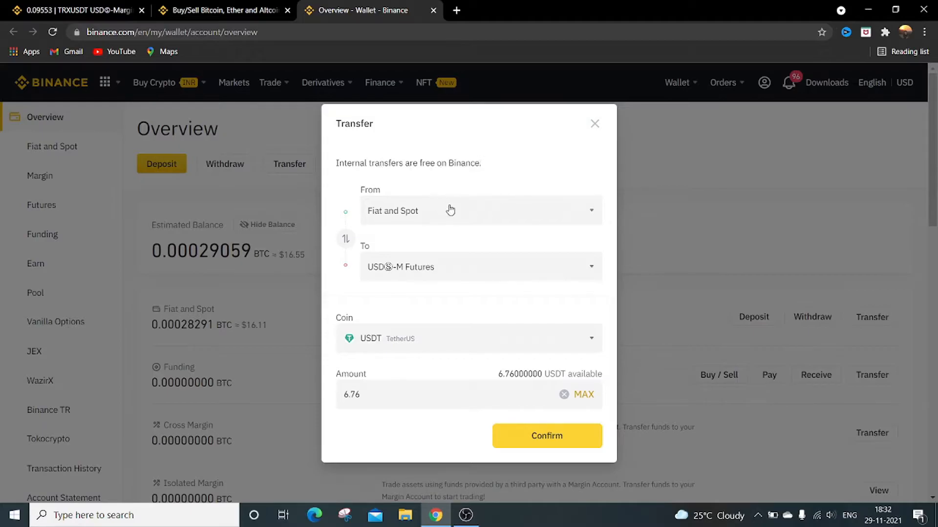
mouse_move(494, 190)
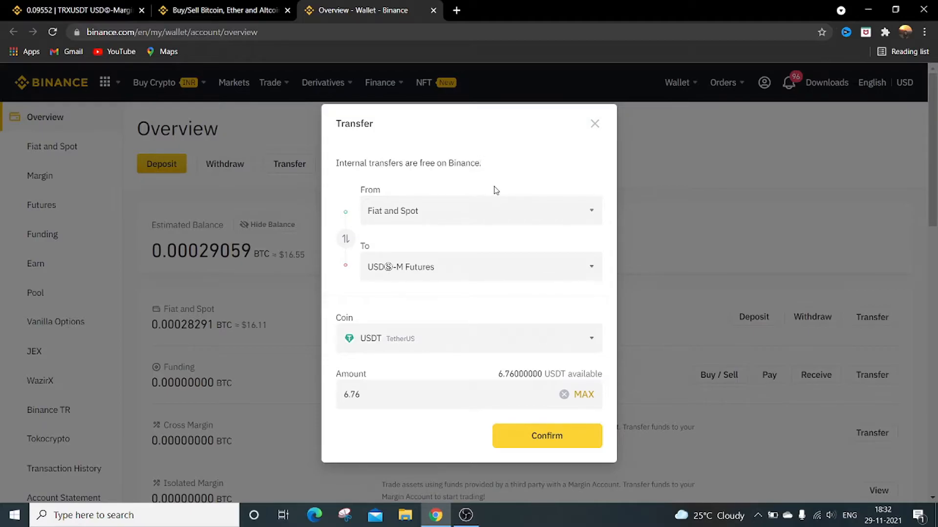
mouse_move(386, 299)
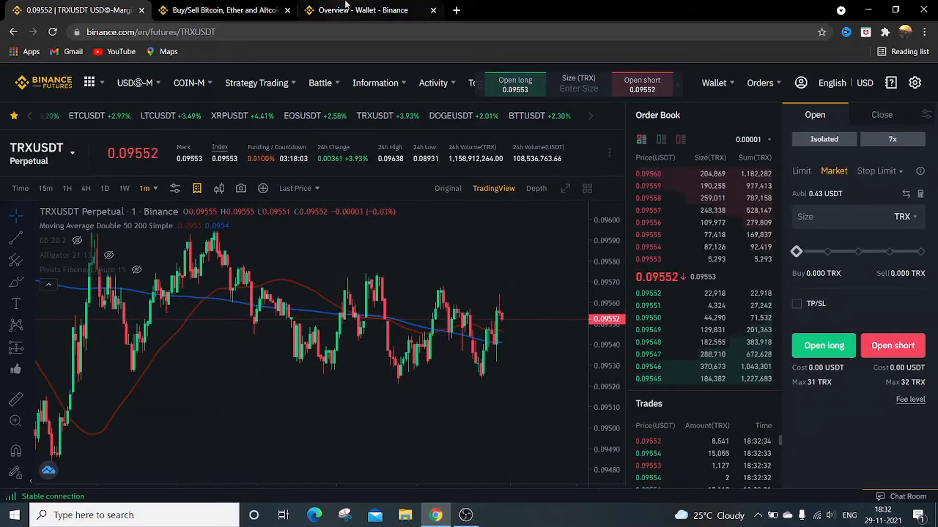
Confirm the 6.76 USDT transfer to Futures and return to the wallet overview
click(359, 10)
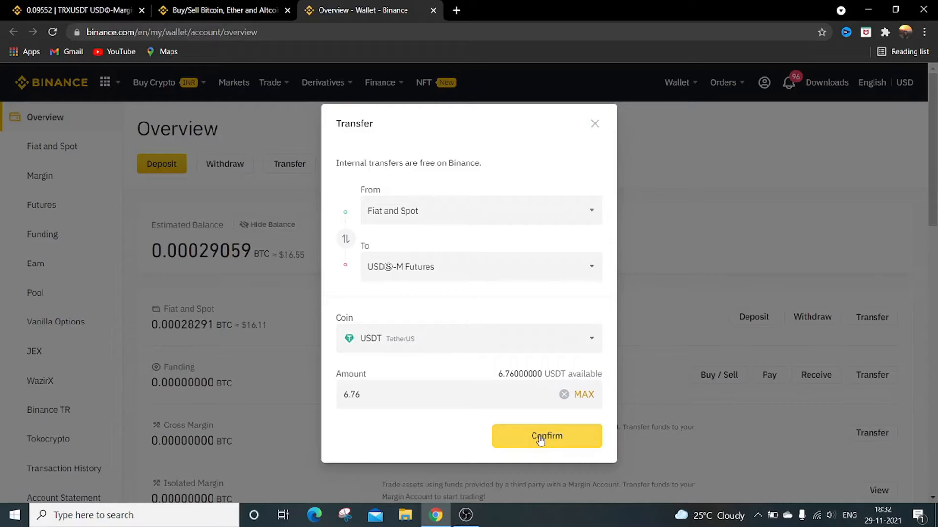
click(546, 436)
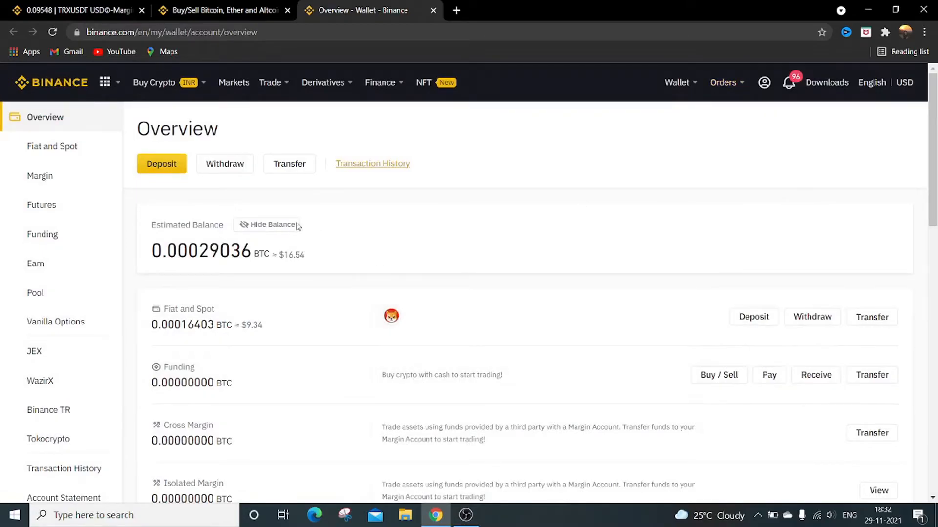
mouse_move(52, 146)
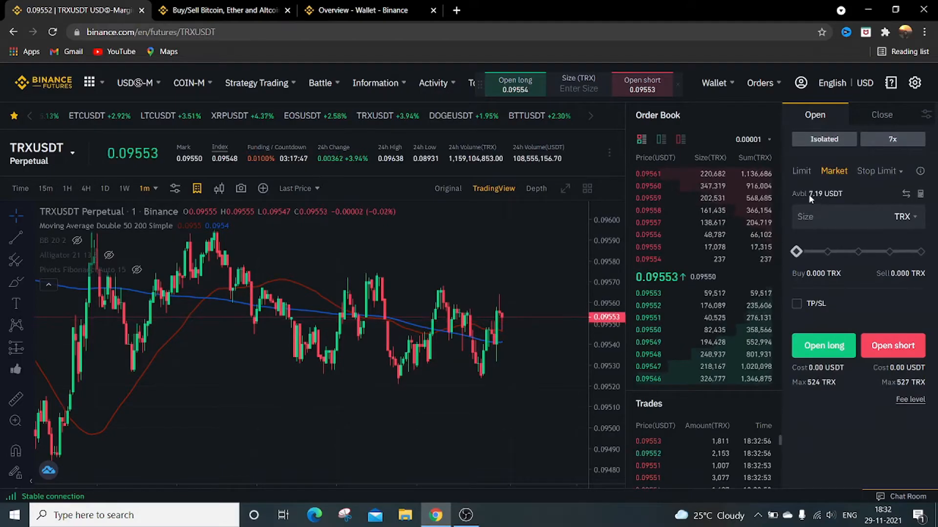
click(375, 83)
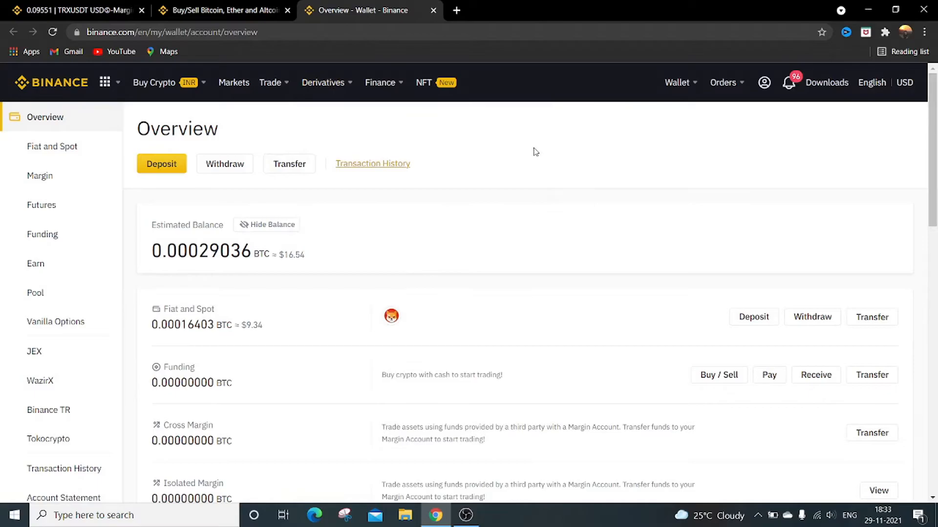
mouse_move(392, 193)
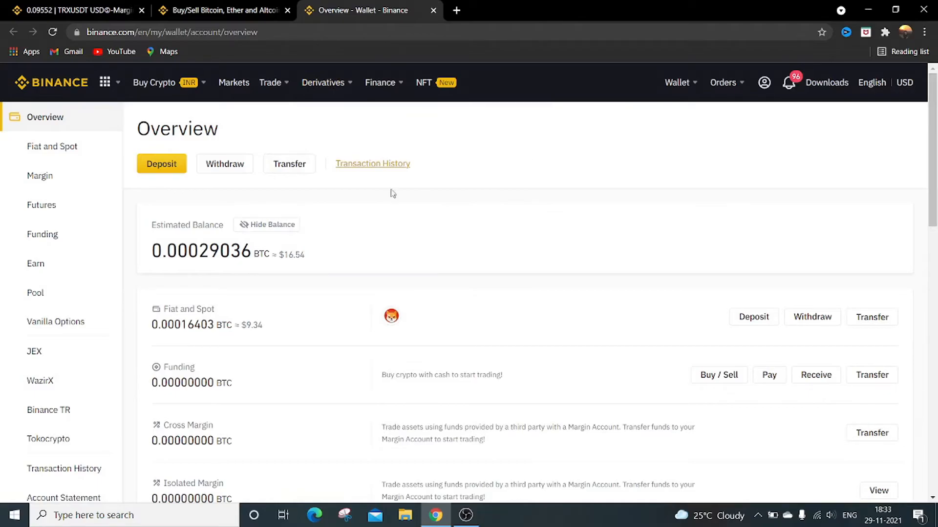
Transfer 5 USDT from USDⓈ-M Futures back to Fiat and Spot and confirm
click(288, 164)
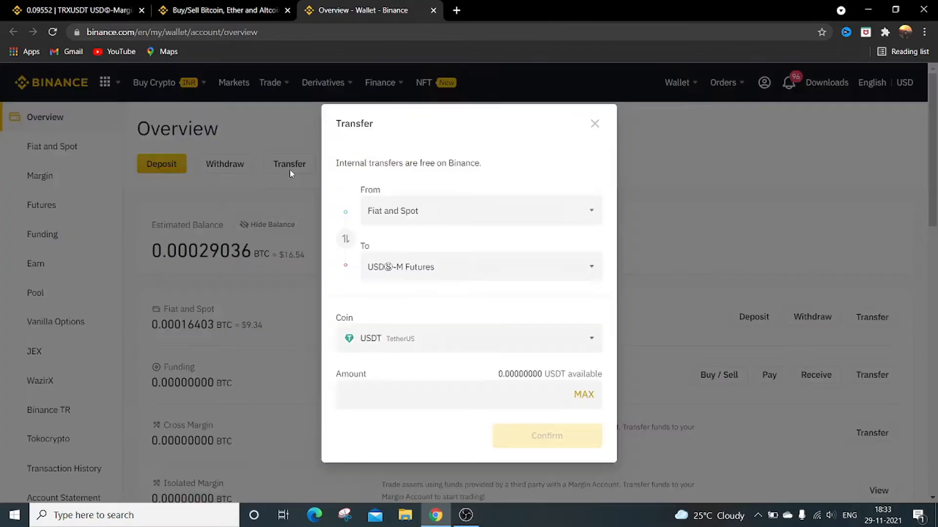
mouse_move(439, 257)
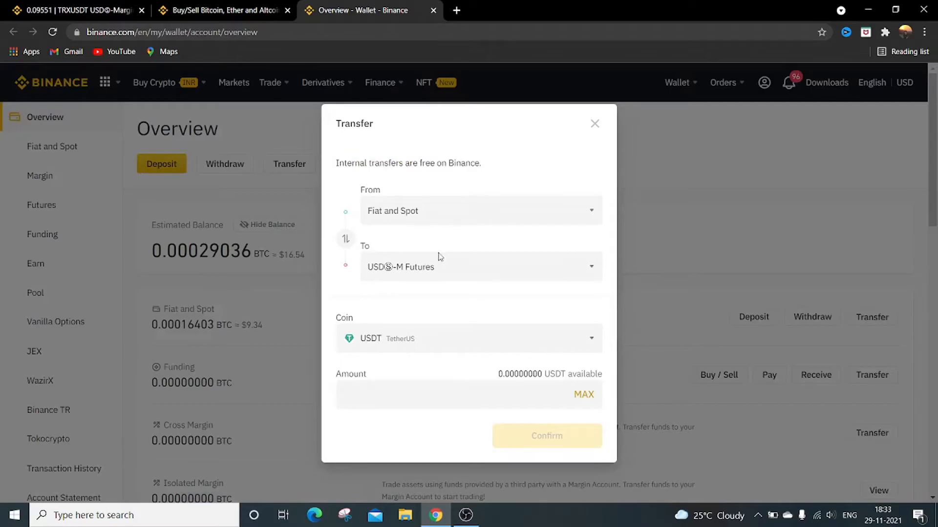
mouse_move(416, 210)
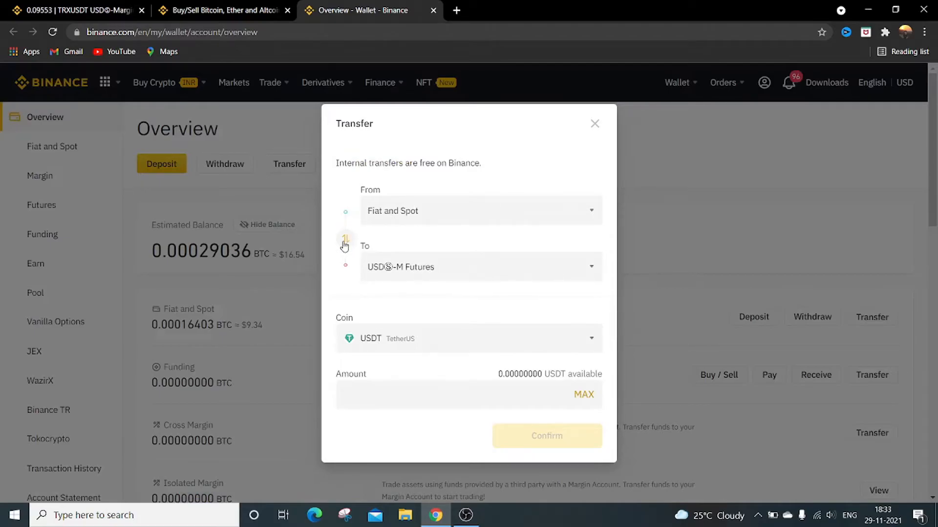
click(346, 240)
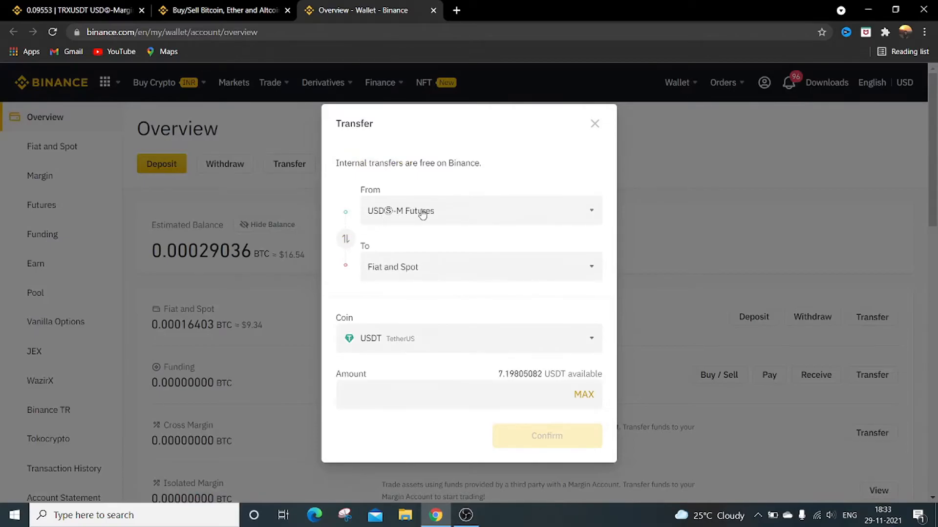
mouse_move(397, 213)
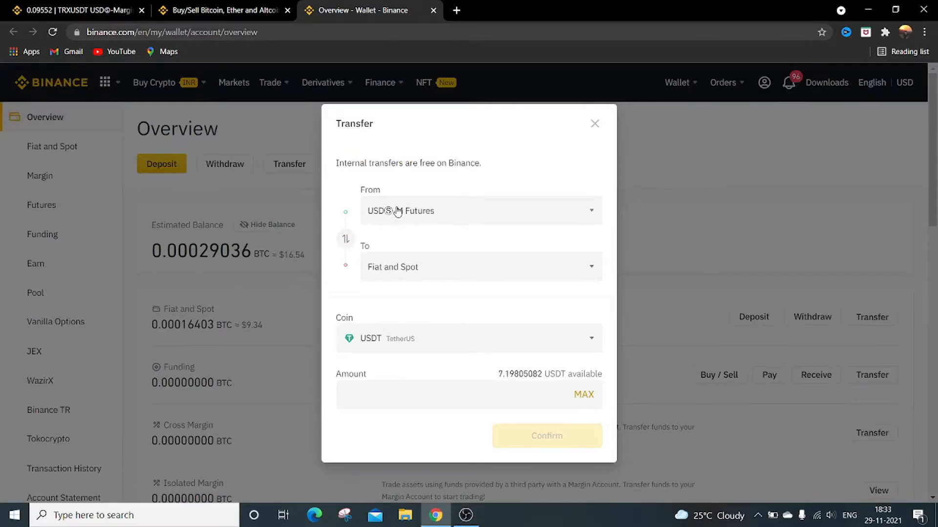
mouse_move(429, 229)
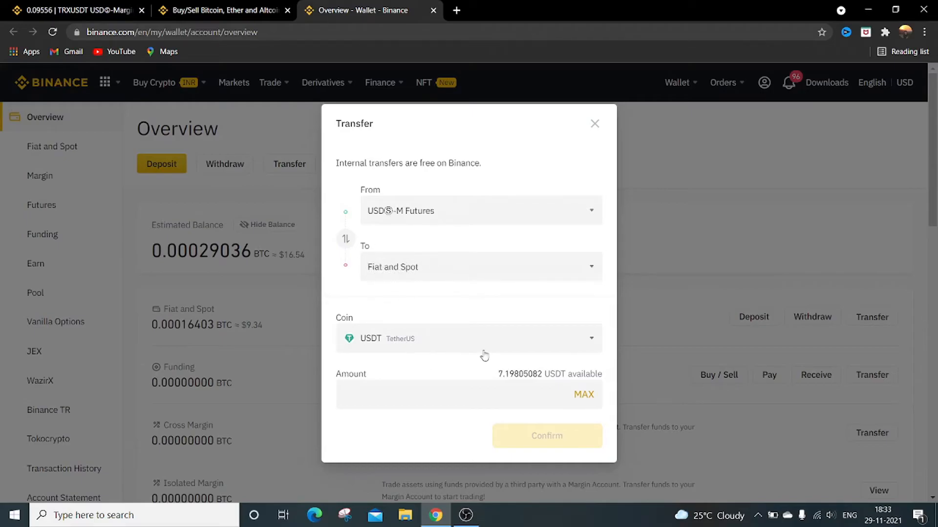
mouse_move(416, 346)
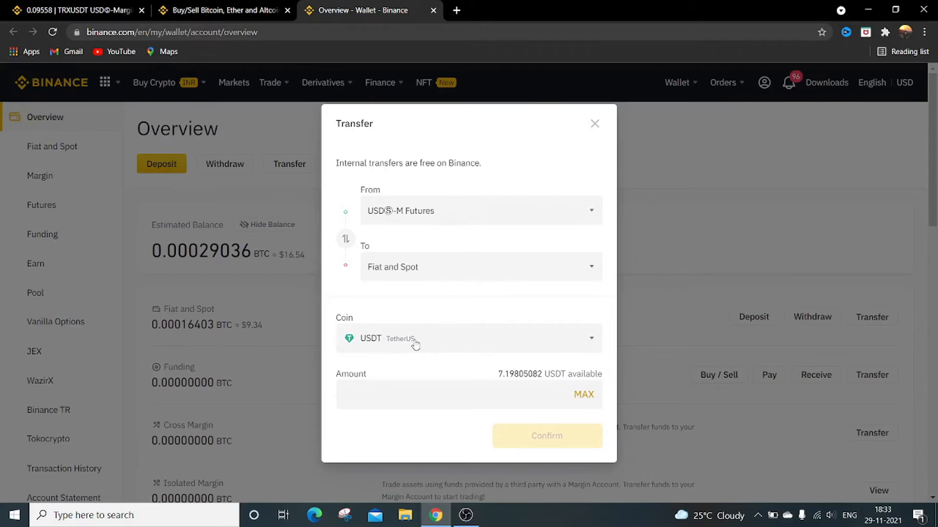
mouse_move(508, 380)
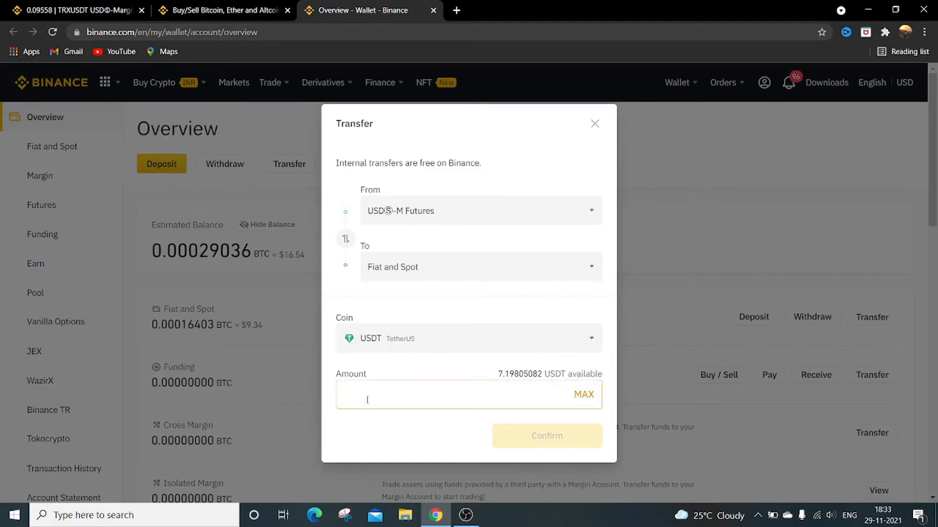
text(5)
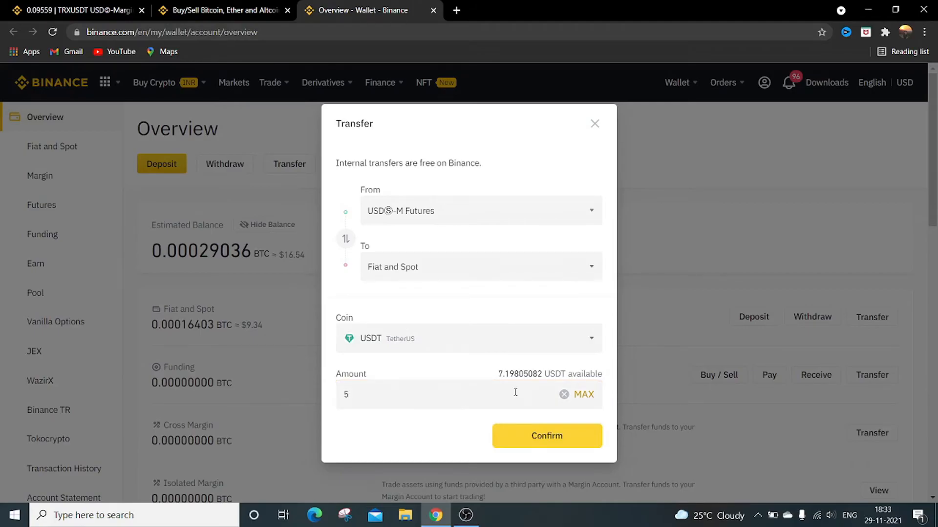
click(546, 435)
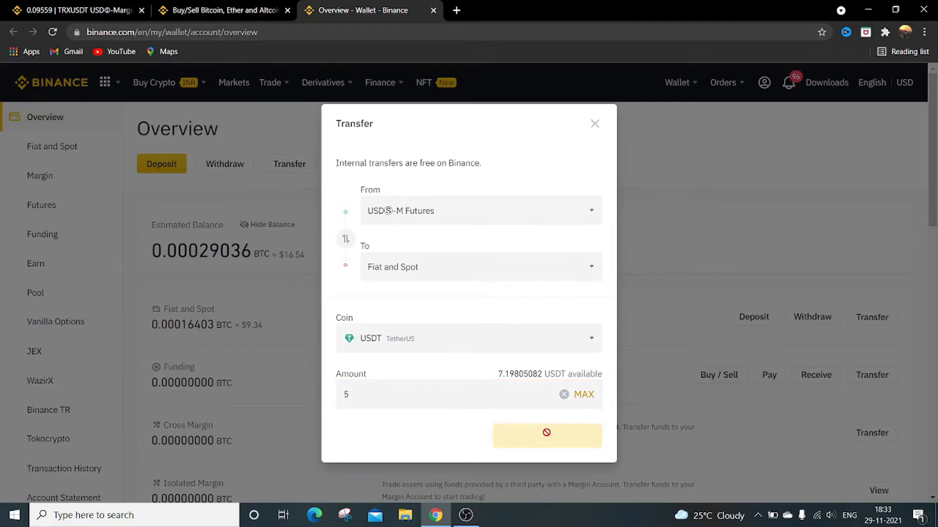
click(545, 434)
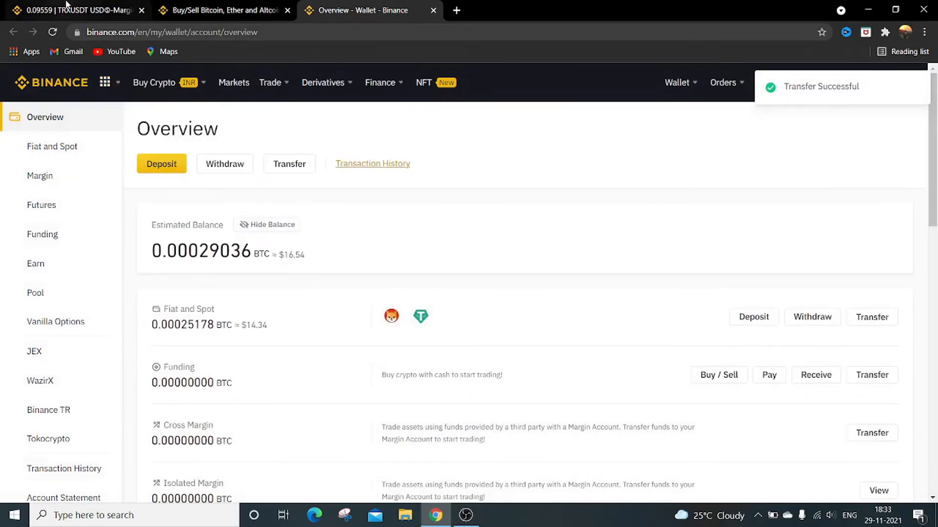
Open a new transfer form to check the 5 USDT available in Fiat and Spot
click(72, 10)
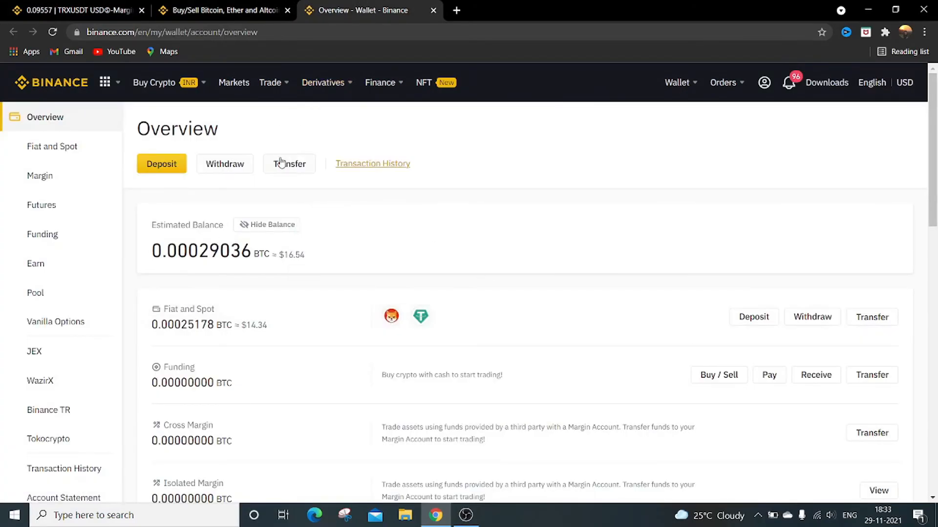
click(289, 163)
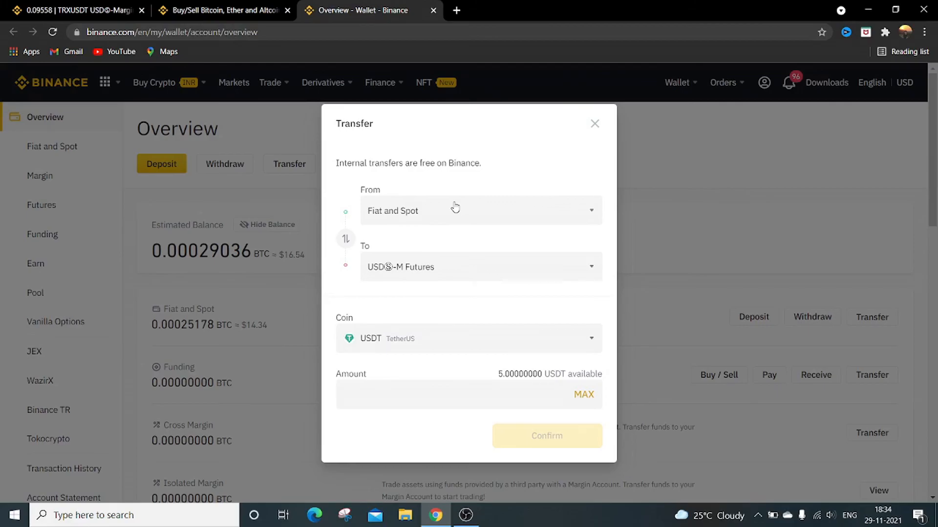
mouse_move(781, 469)
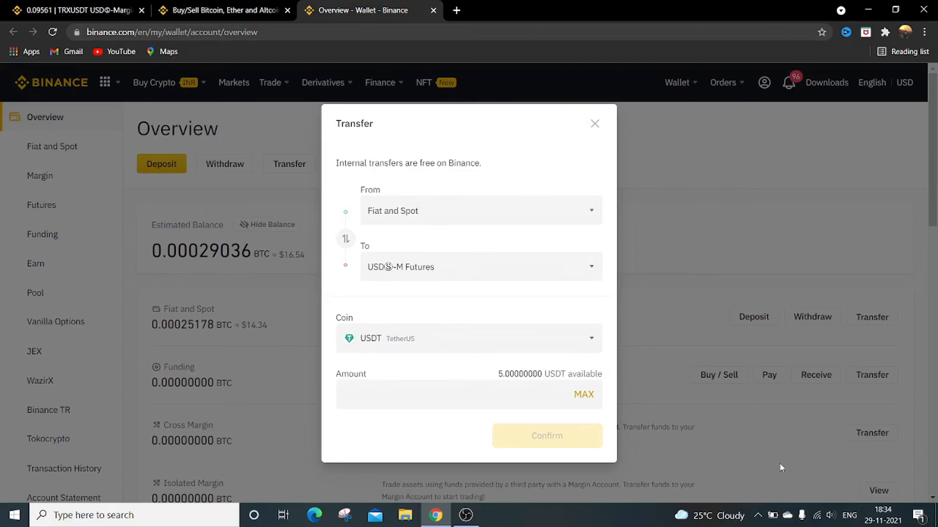